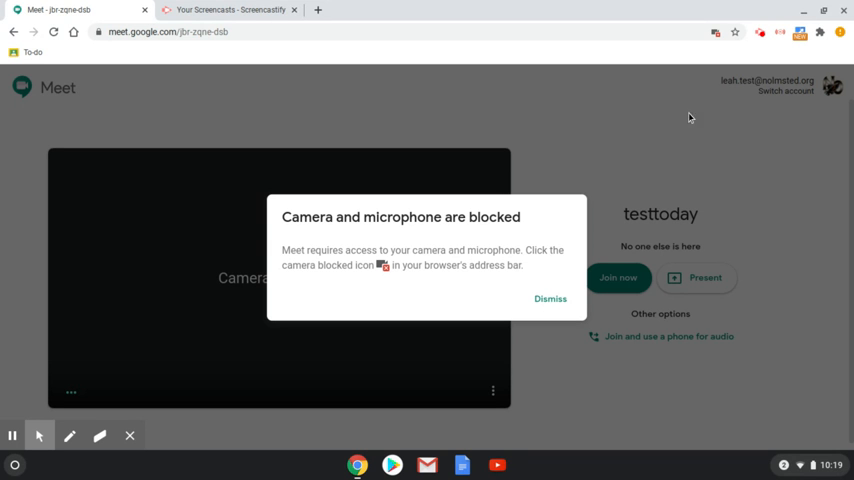
mouse_move(520, 168)
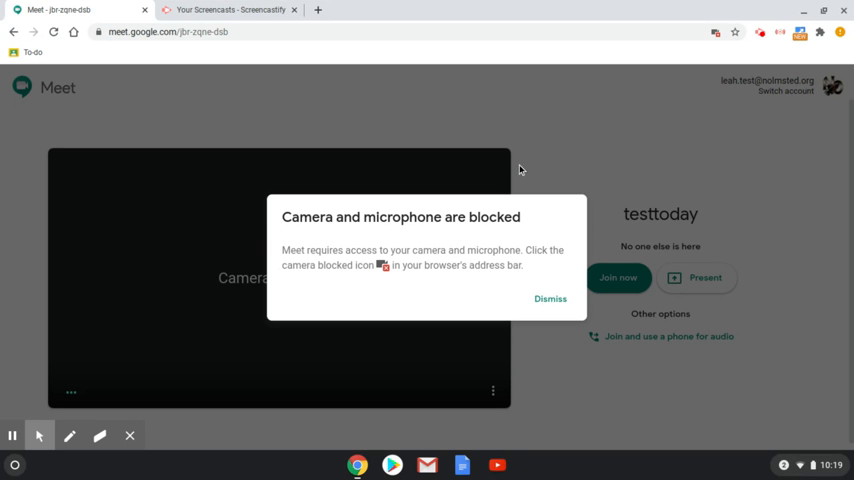
mouse_move(284, 228)
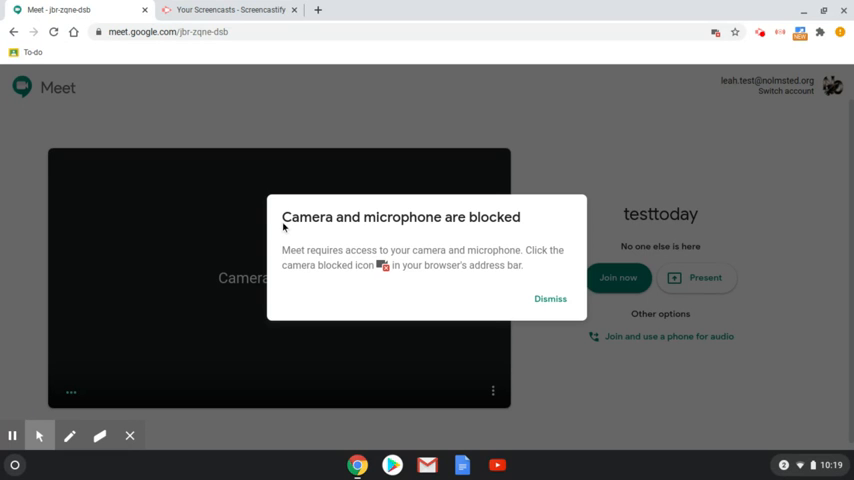
mouse_move(416, 228)
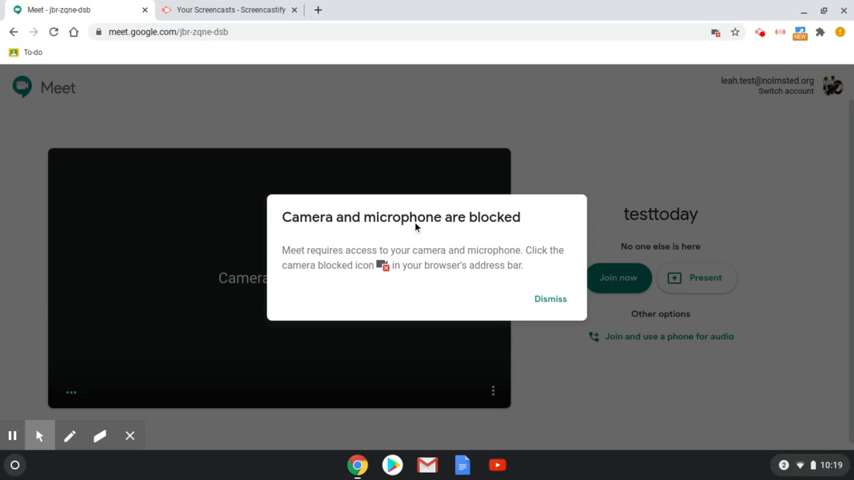
mouse_move(488, 226)
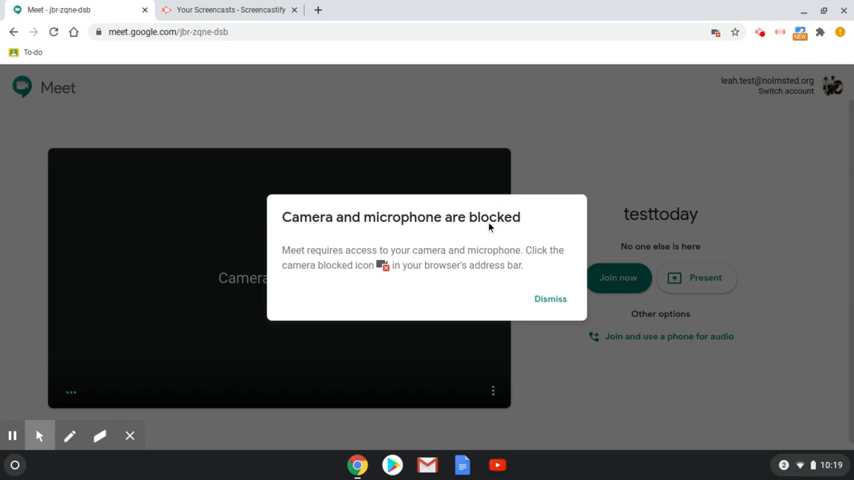
mouse_move(592, 166)
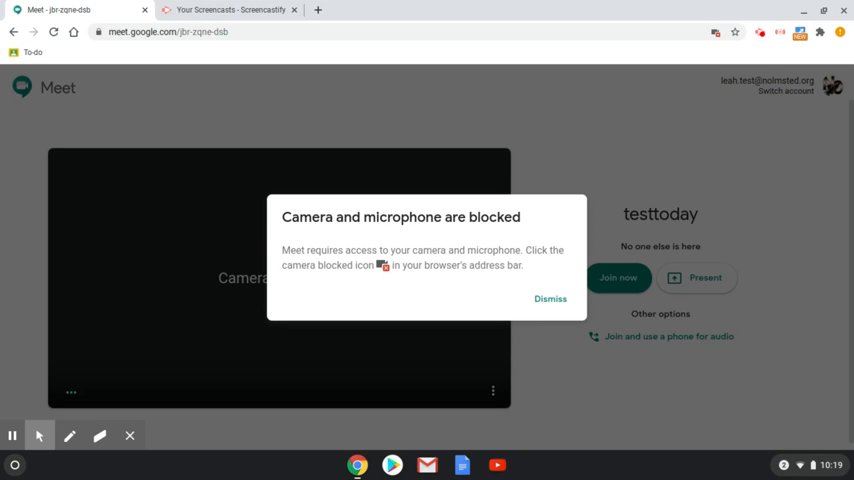
mouse_move(714, 32)
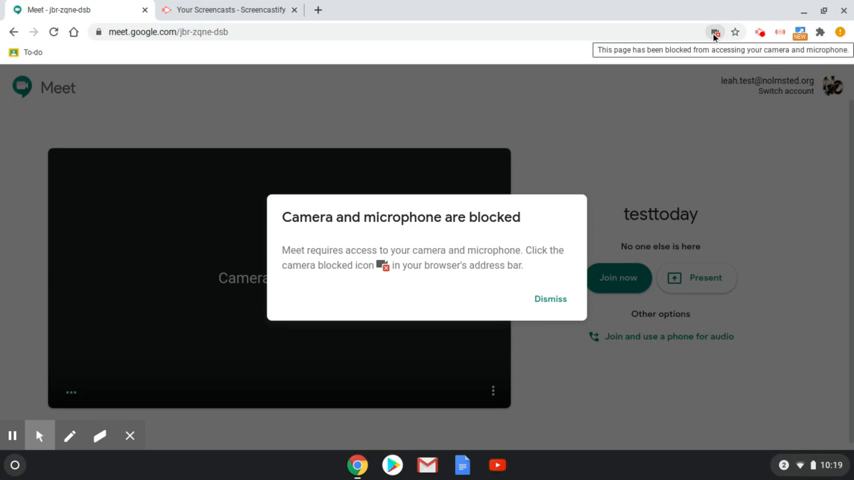
mouse_move(714, 32)
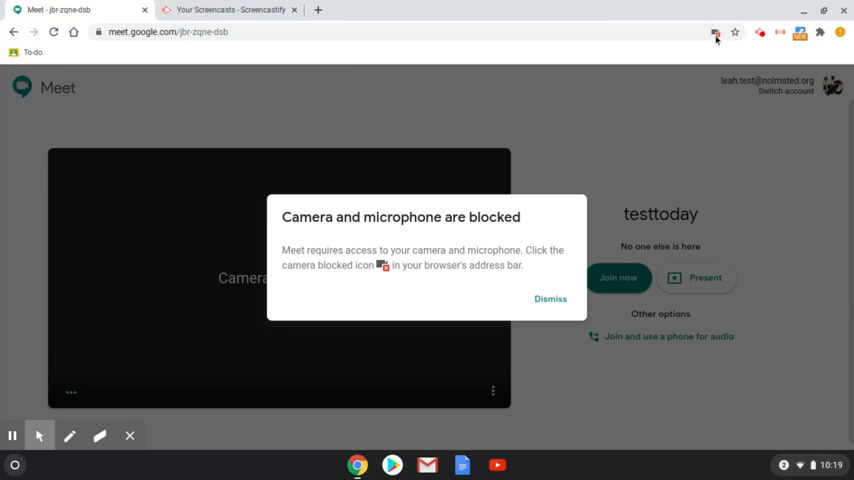
mouse_move(68, 44)
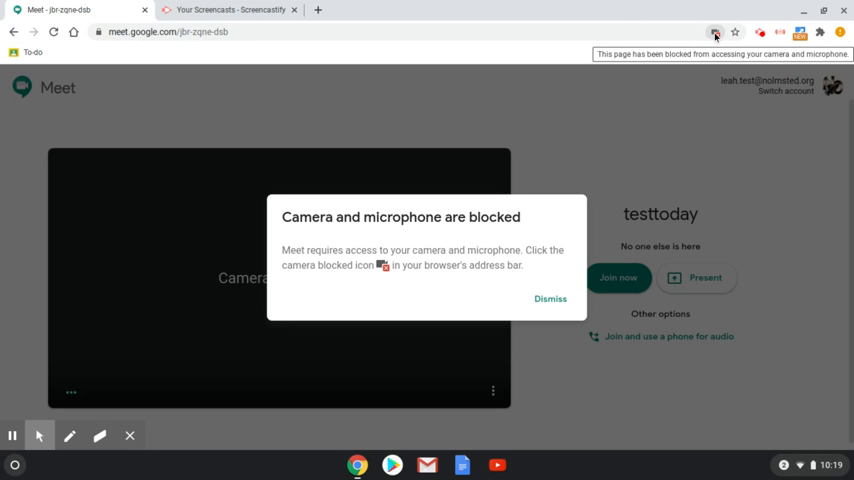
mouse_move(712, 36)
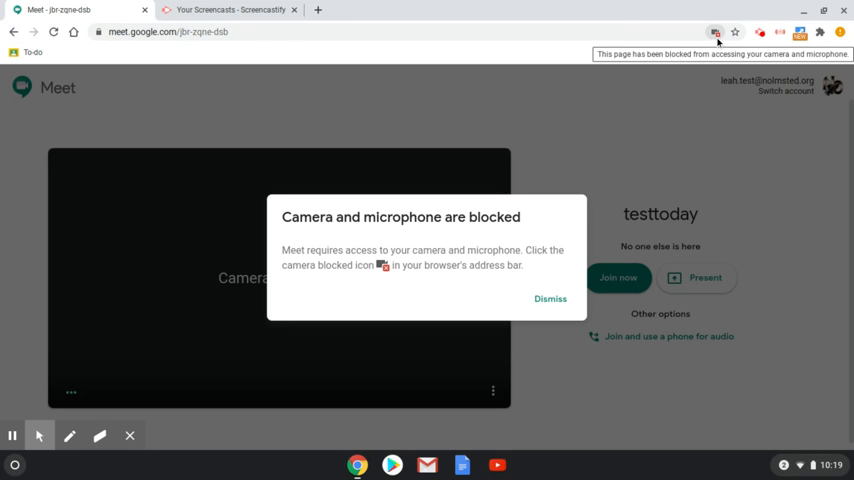
Review Meet's camera and microphone permission details, leaving access set to continue blocking.
left_click(716, 32)
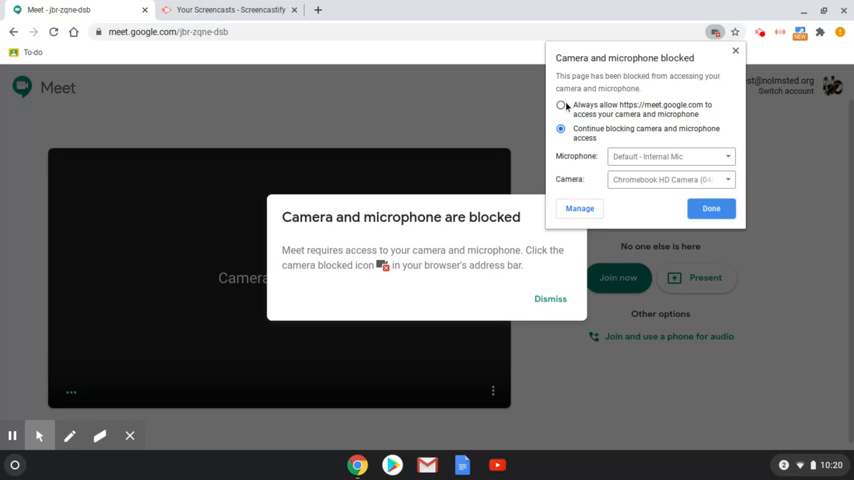
left_click(560, 104)
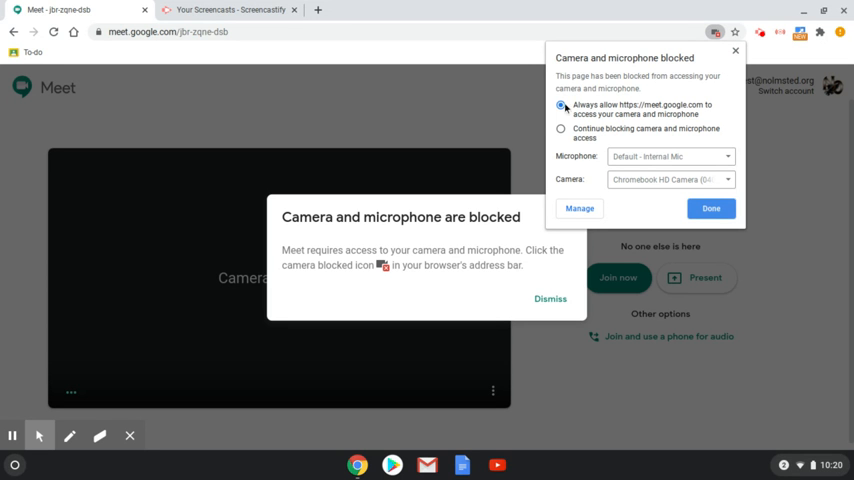
left_click(560, 128)
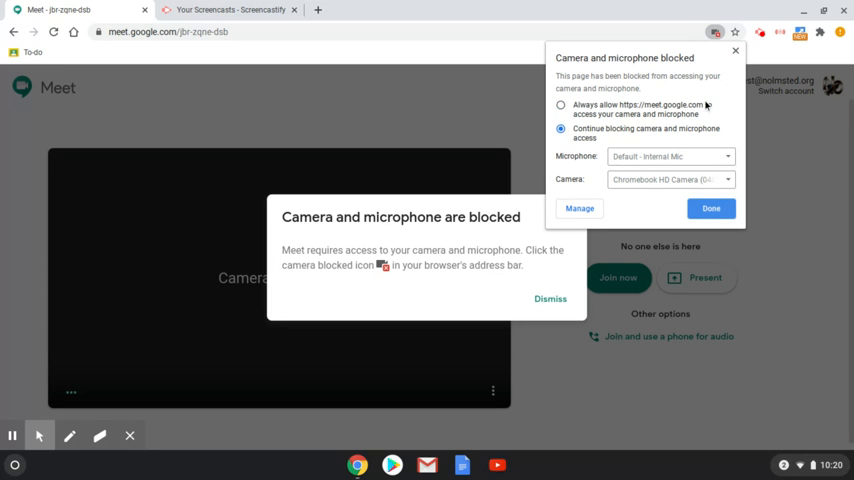
left_click(710, 208)
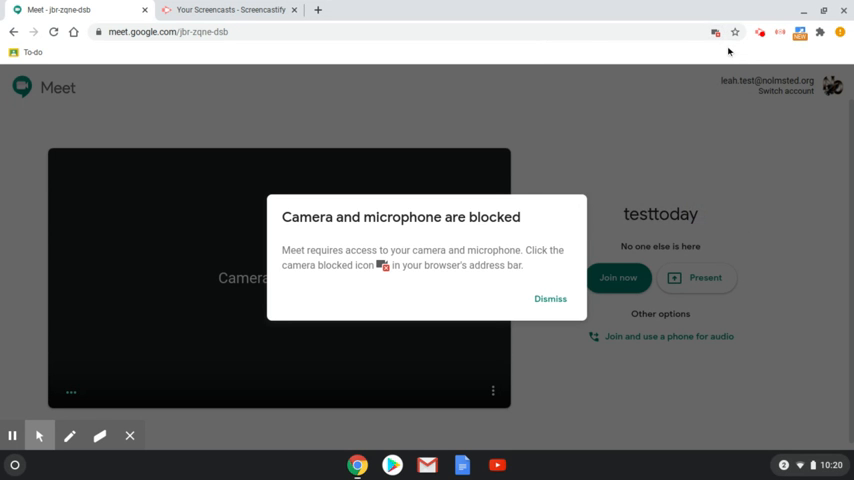
mouse_move(716, 32)
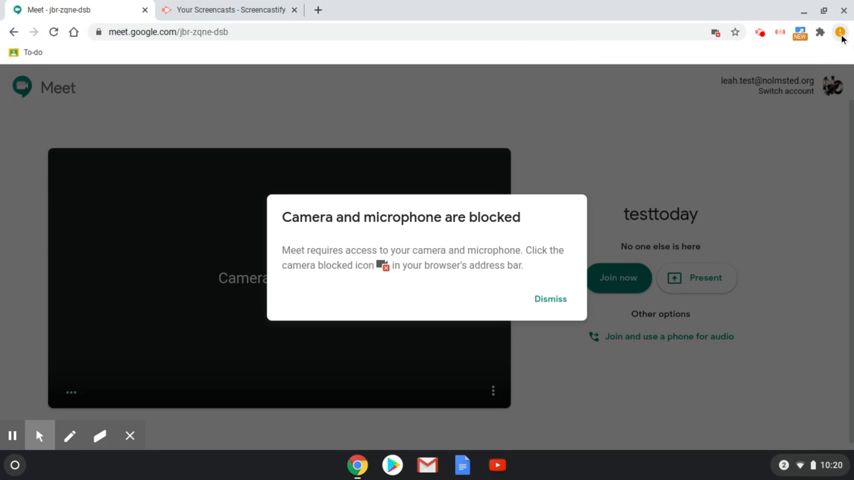
Bring up Chrome's three-dot main menu to reach Settings.
left_click(840, 32)
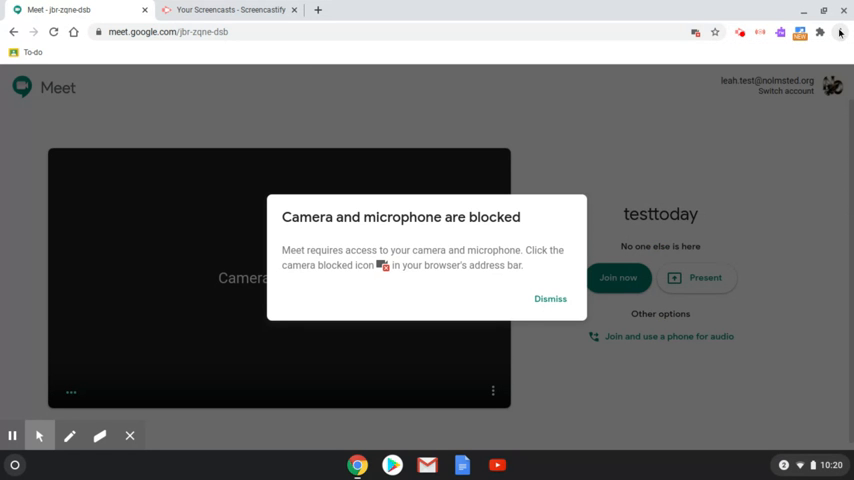
left_click(840, 32)
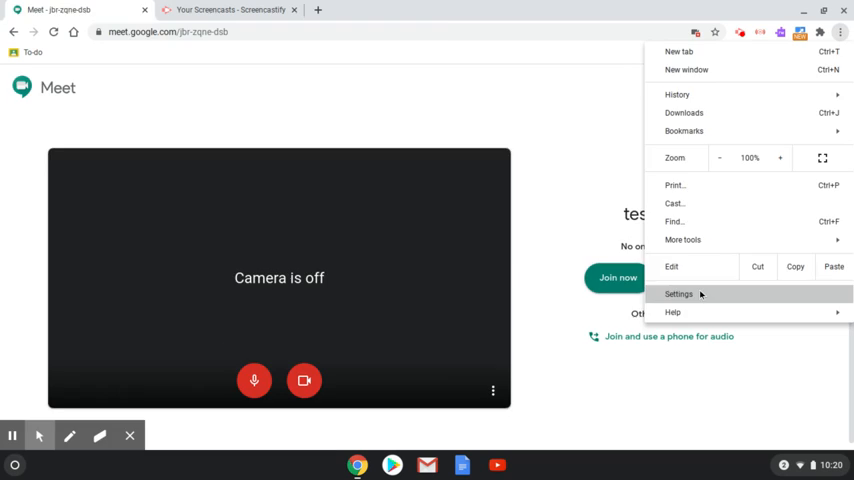
In Chrome Settings, search 'site settings' and reach the Site Settings page listing meet.google.com as blocked.
left_click(678, 294)
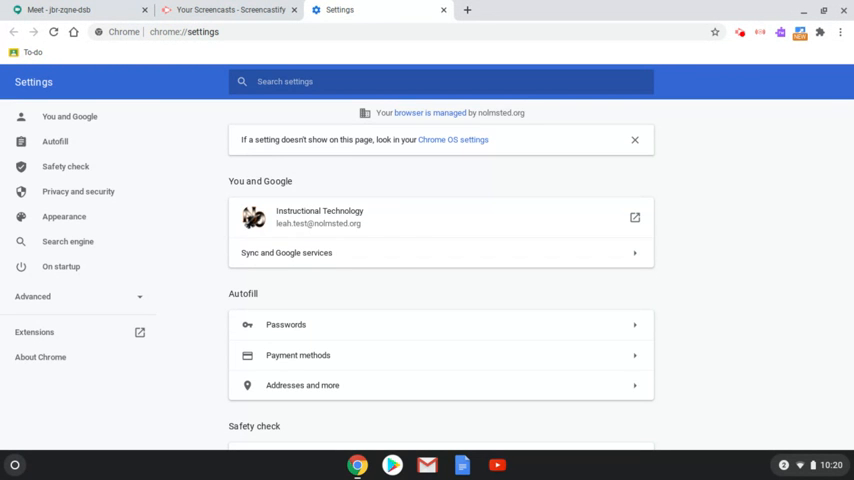
type("m")
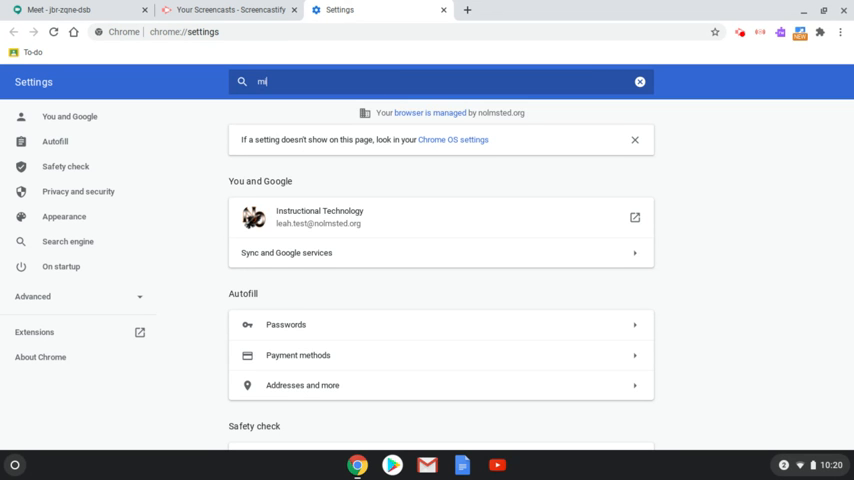
type("ic")
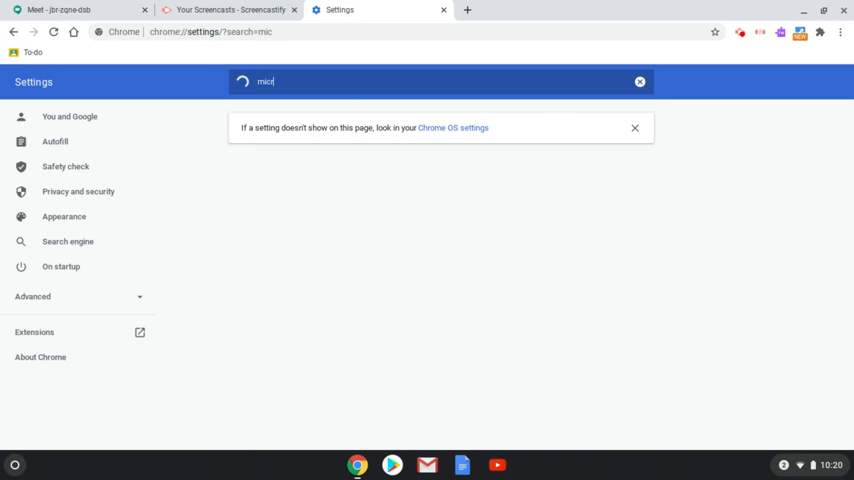
type("r")
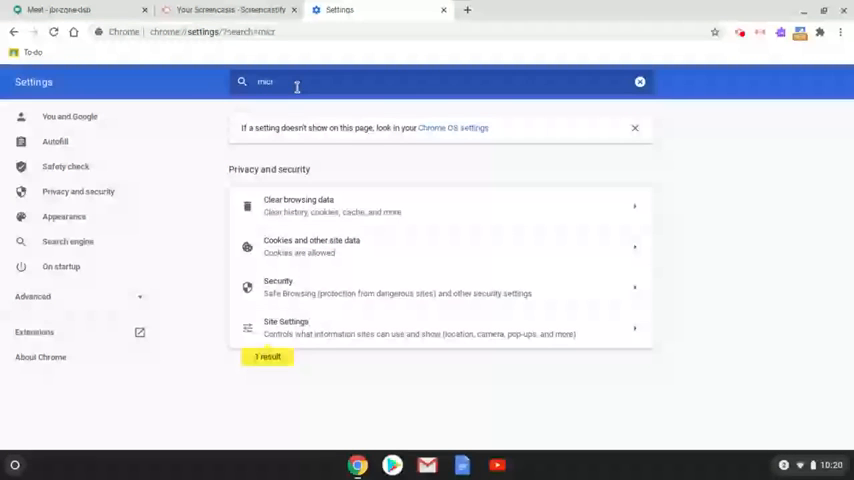
mouse_move(312, 340)
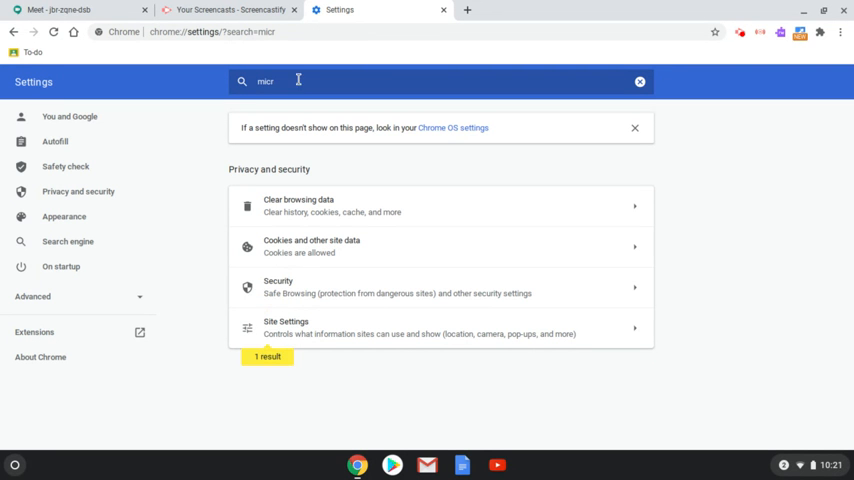
type("site")
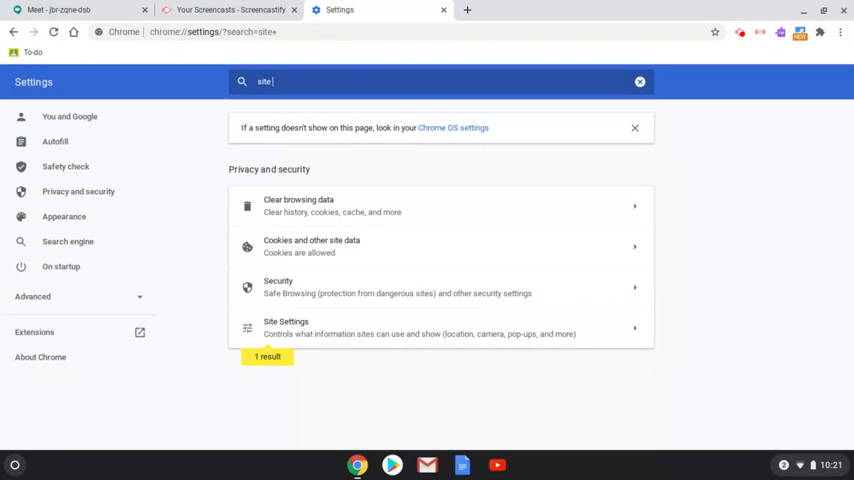
type("settings")
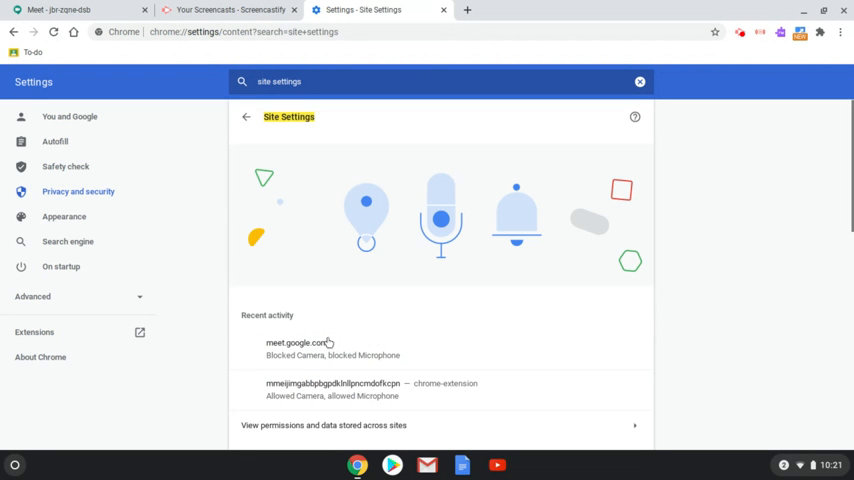
scroll("down", 3)
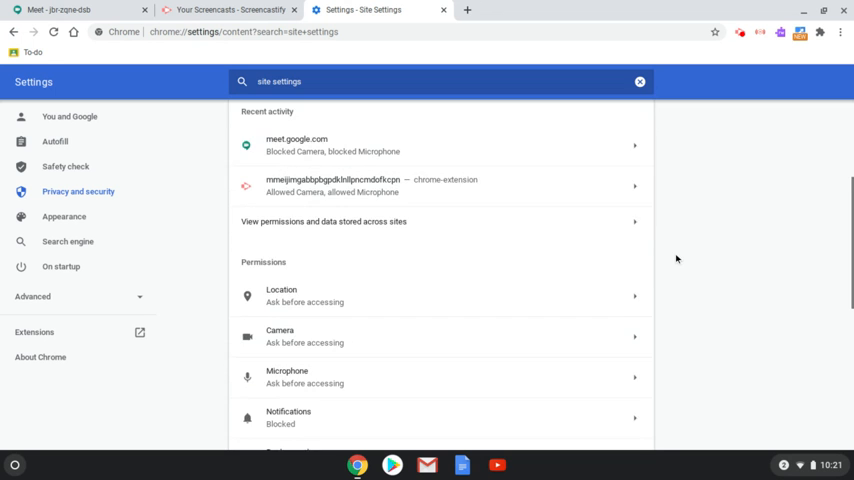
scroll("down", 3)
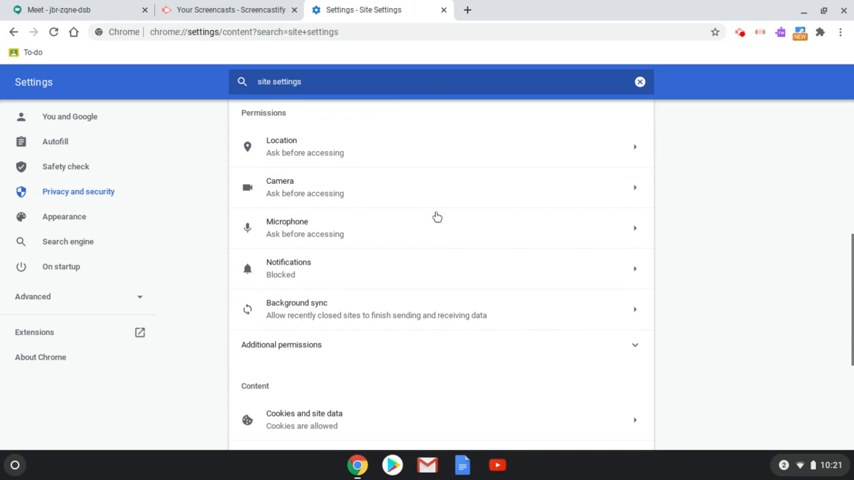
mouse_move(272, 234)
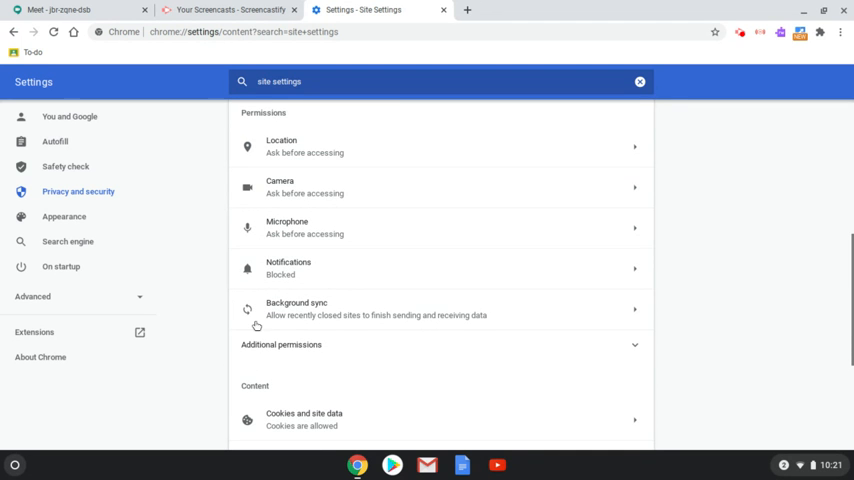
left_click(440, 188)
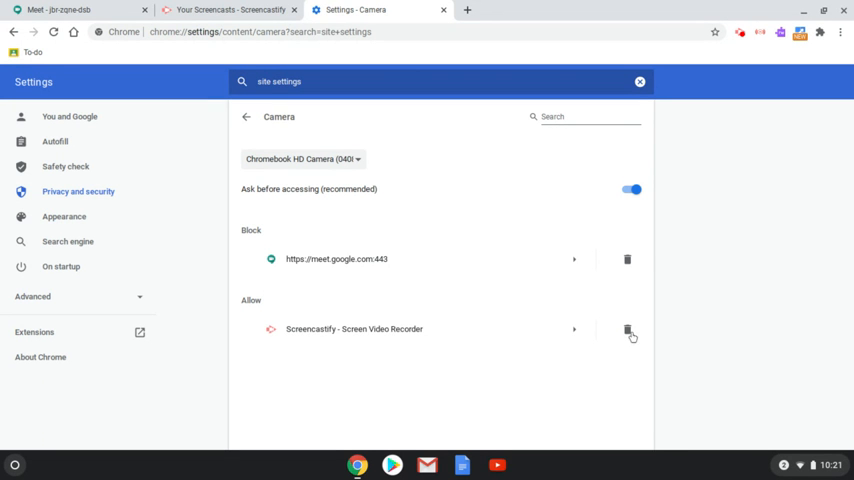
mouse_move(264, 260)
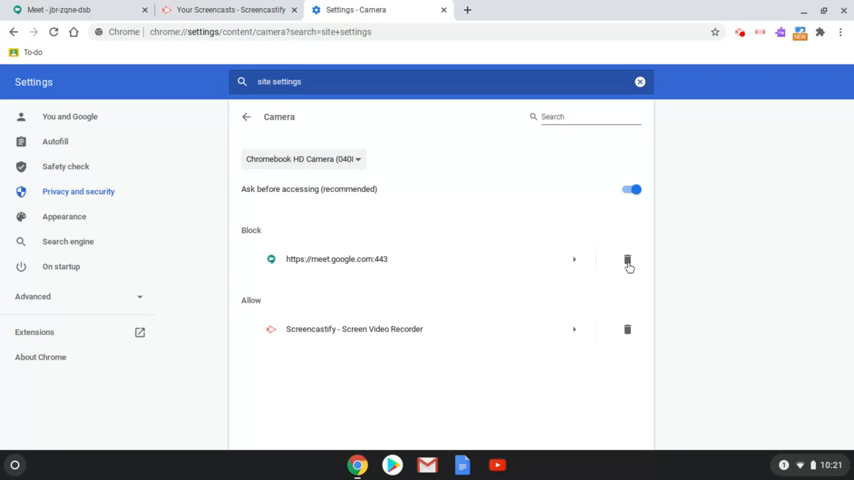
left_click(628, 260)
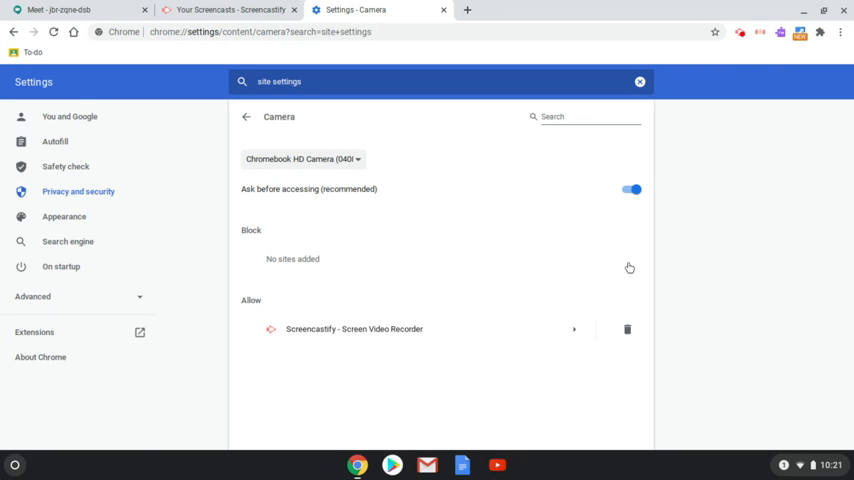
left_click(76, 10)
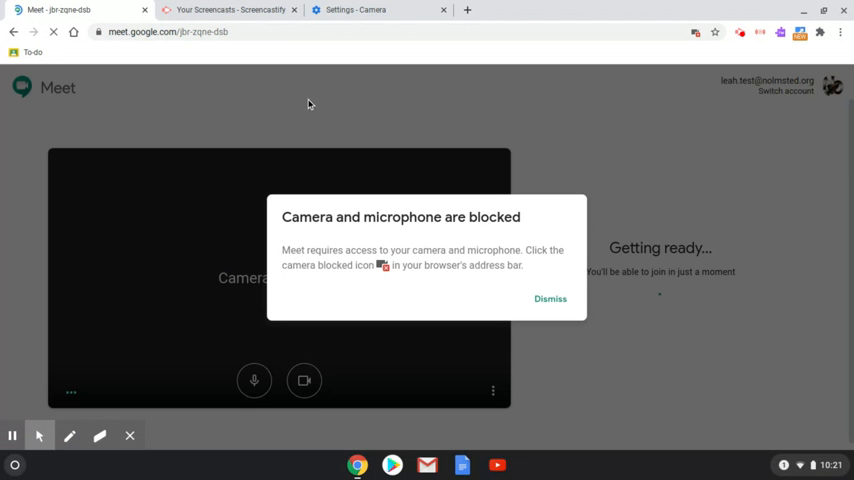
Dismiss Meet's blocked notice, turn the camera on to trigger Chrome's permission prompt, and return to camera settings.
left_click(550, 298)
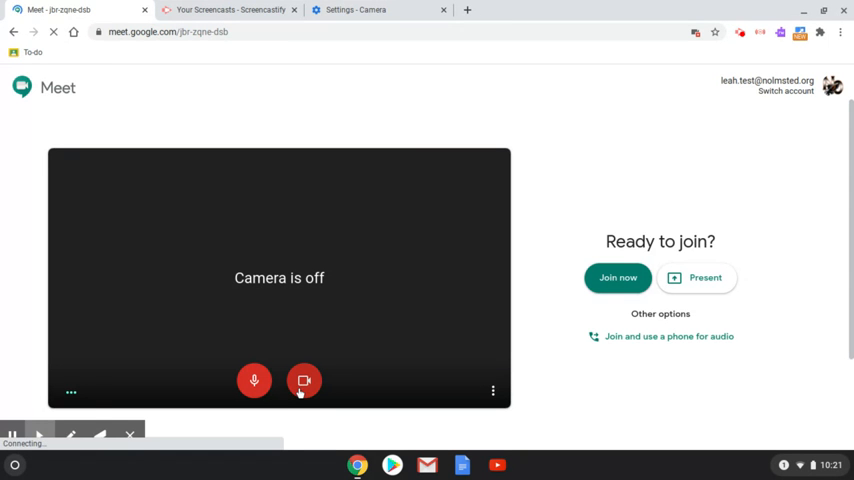
left_click(304, 380)
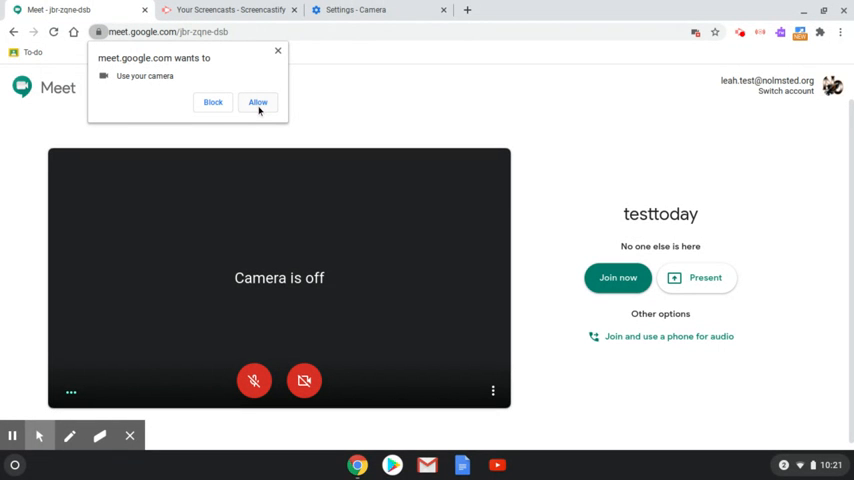
mouse_move(258, 112)
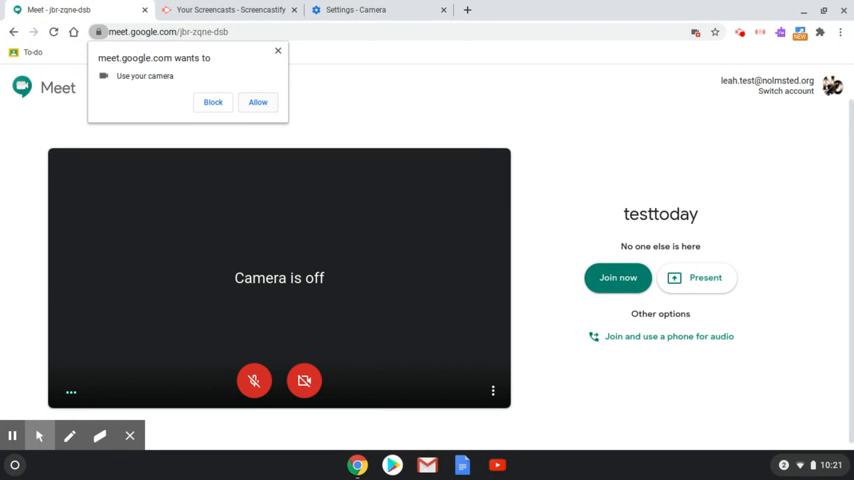
left_click(380, 10)
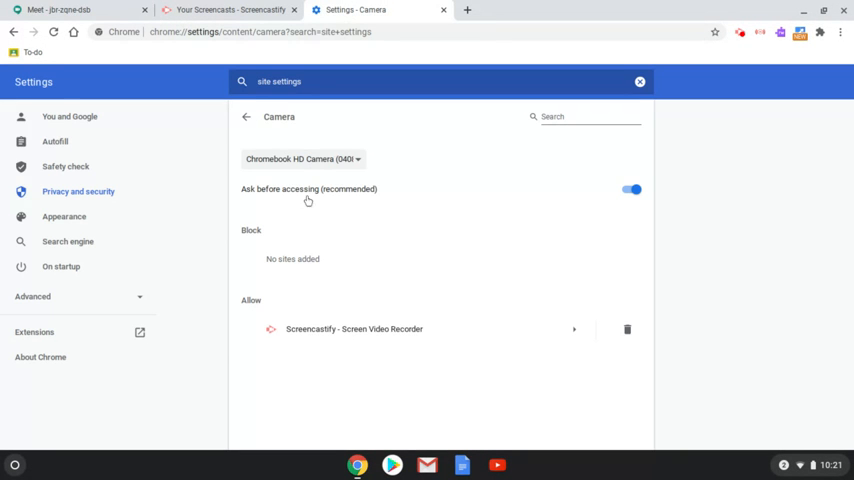
View the Microphone permission list, where meet.google.com is still blocked.
left_click(246, 116)
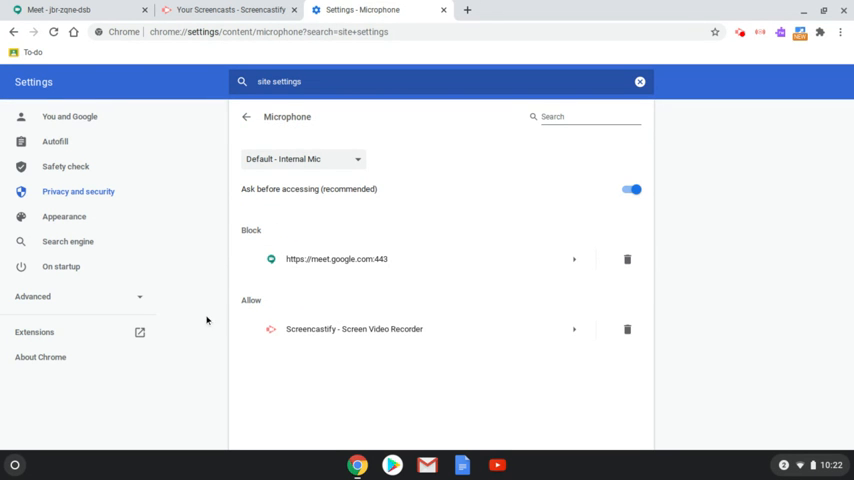
mouse_move(608, 268)
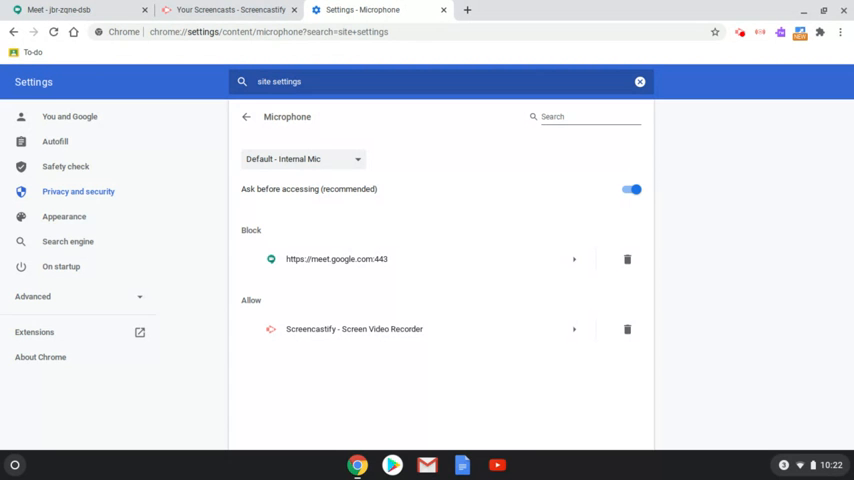
mouse_move(696, 276)
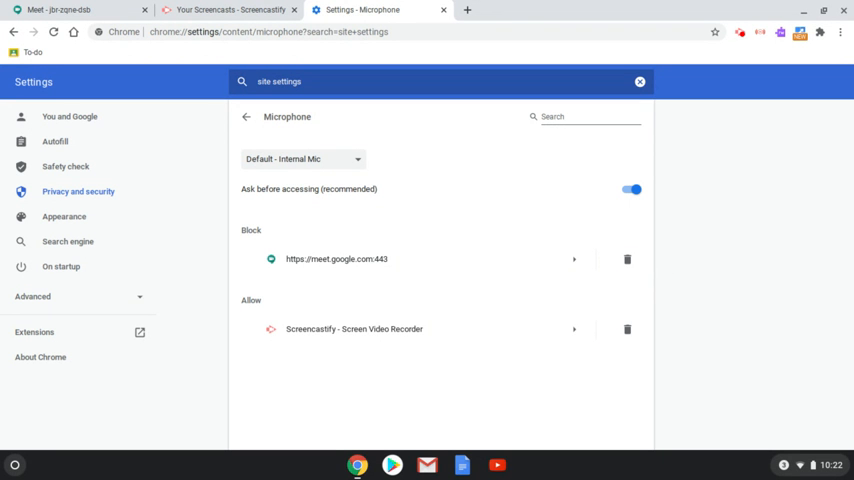
mouse_move(698, 260)
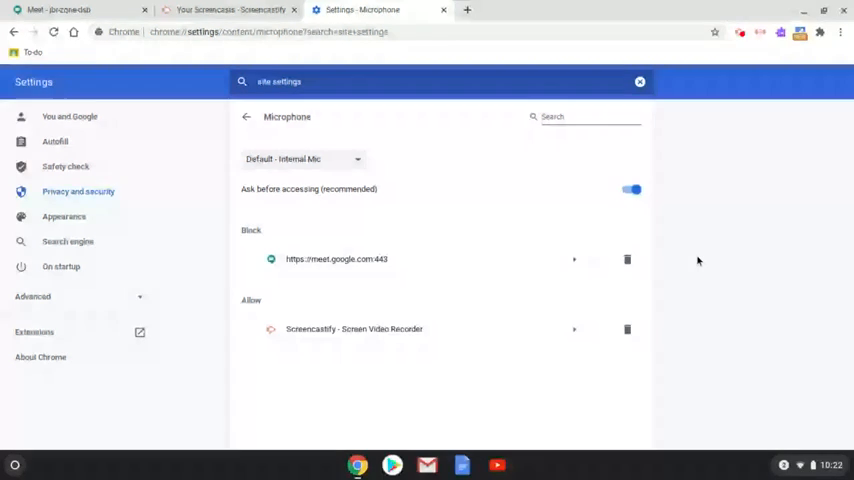